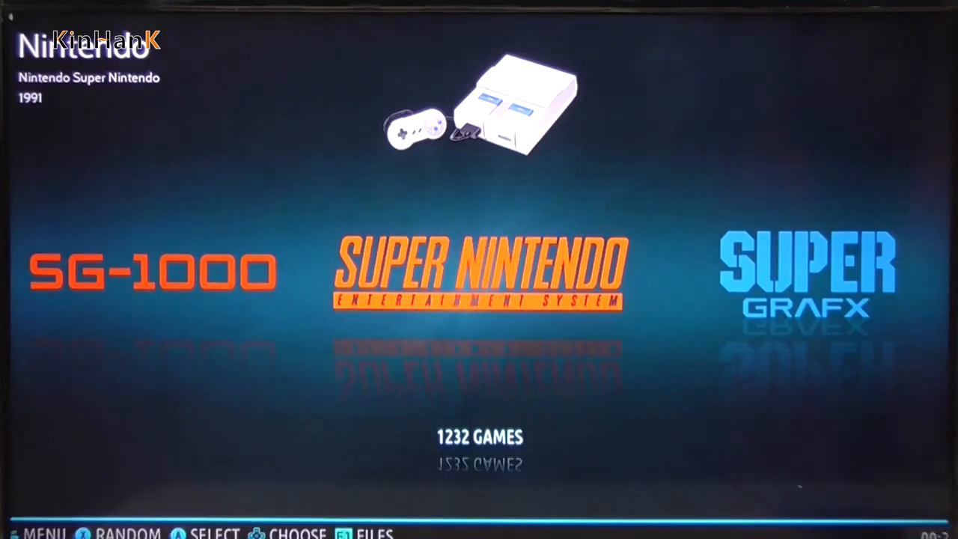
Reach the EmuELEC console's network share at \\192.168.3.124 through Network in File Explorer
double_click(106, 194)
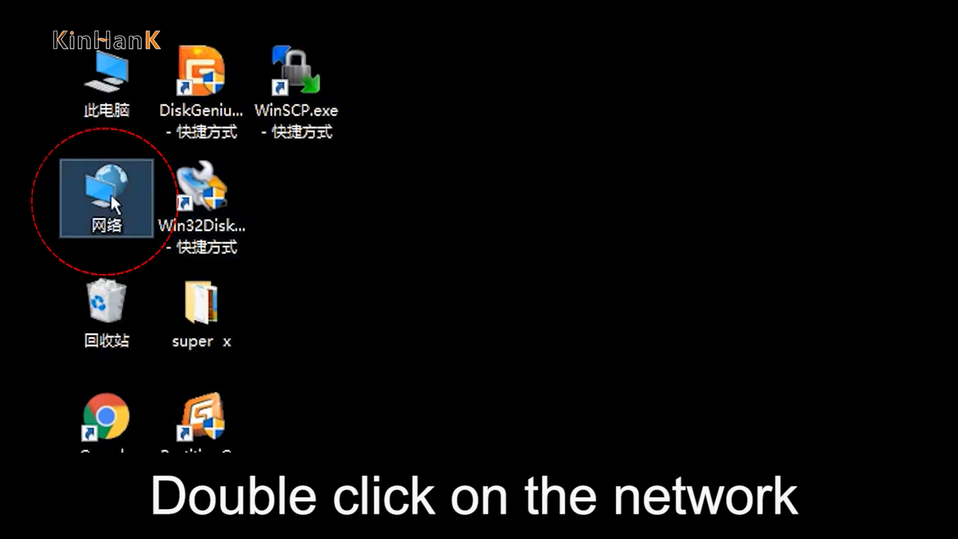
double_click(106, 194)
text(\\192.168.3.12)
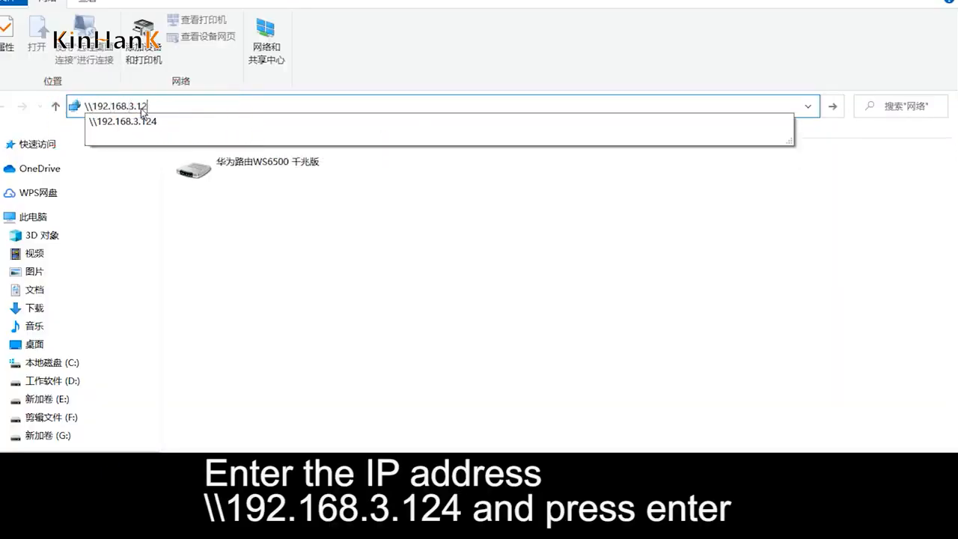
key(enter)
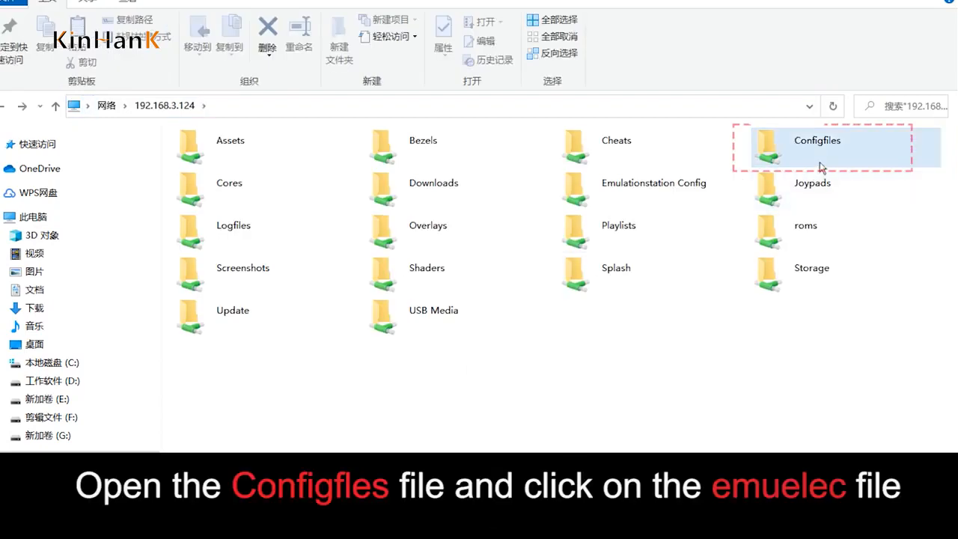
Browse Configfiles > emuelec > configs and open emuelec.conf
double_click(816, 148)
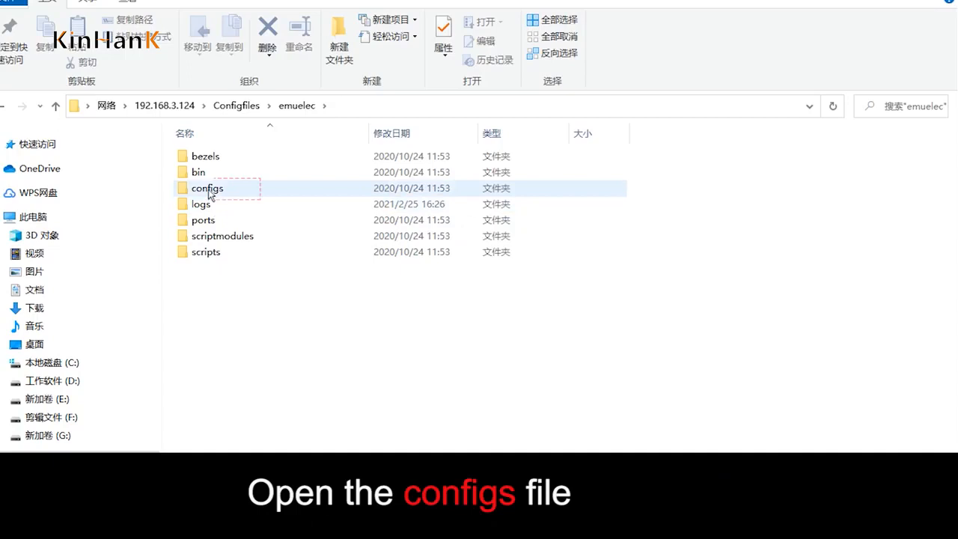
double_click(207, 188)
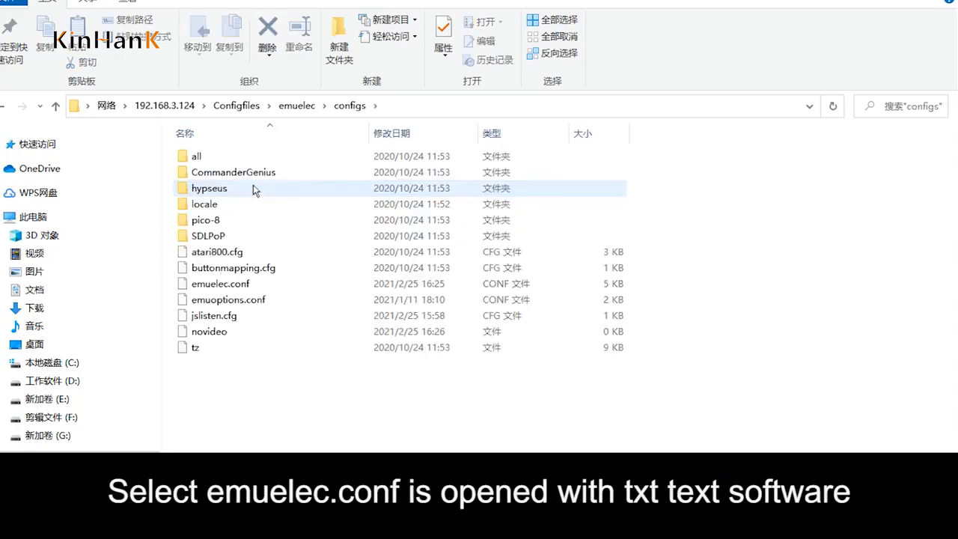
click(220, 283)
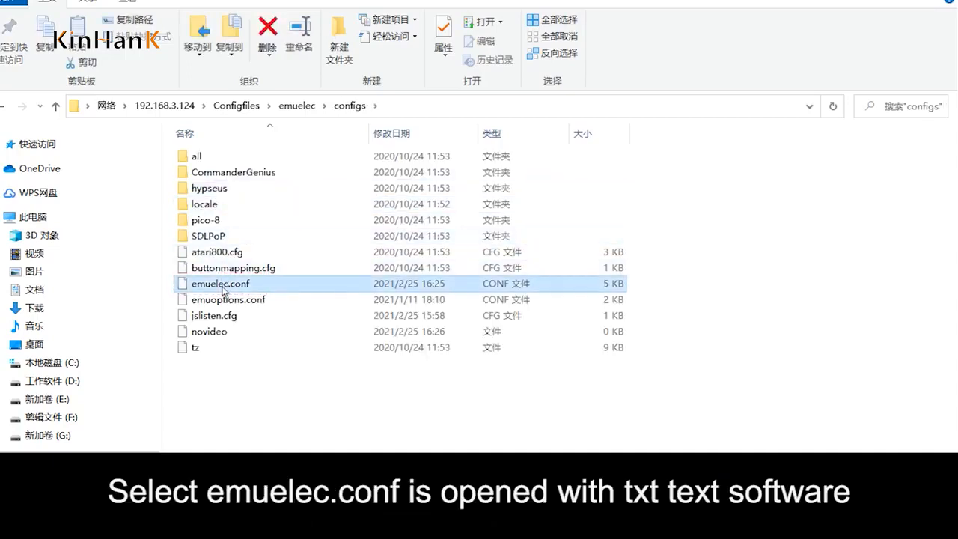
double_click(220, 283)
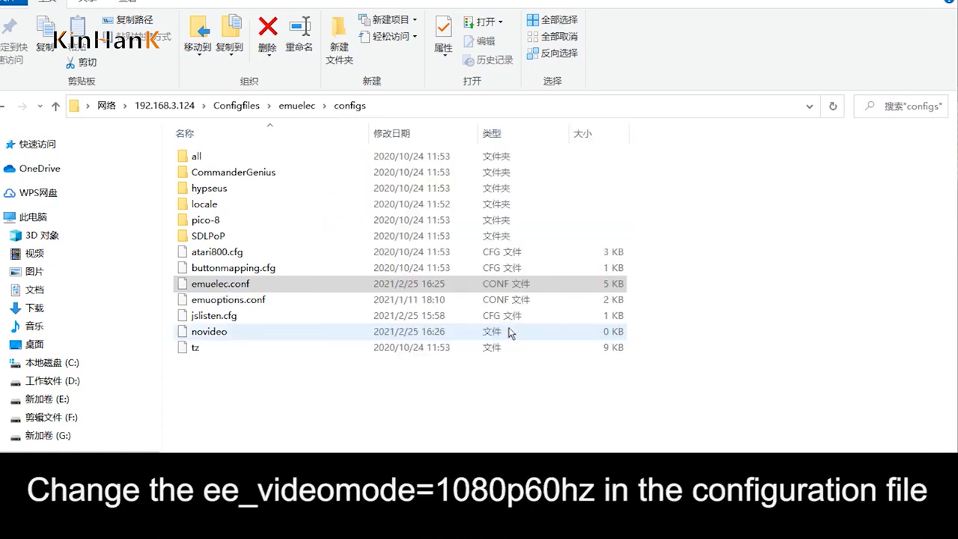
Open emuelec.conf and delete '1920x' so ee_videomode reads 1080p60hz
double_click(220, 284)
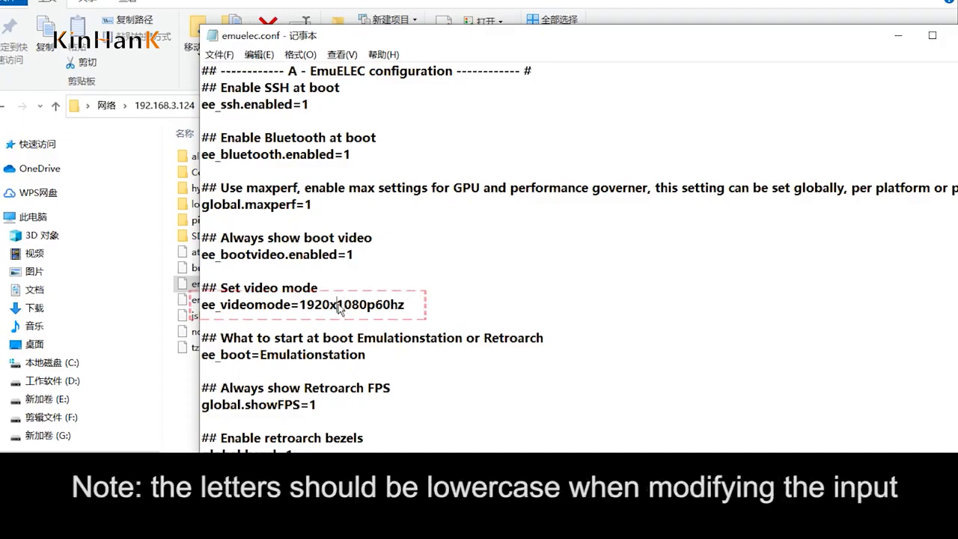
double_click(318, 305)
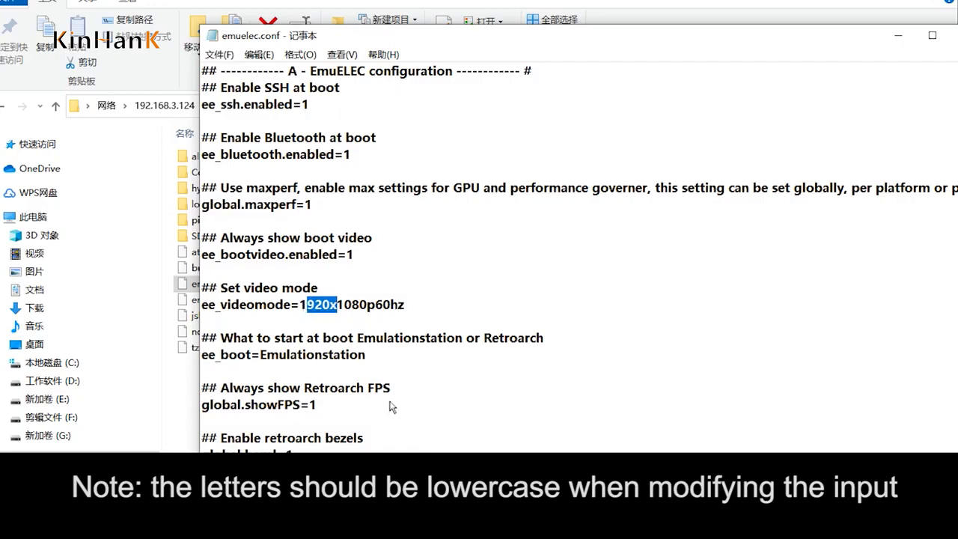
key(Delete)
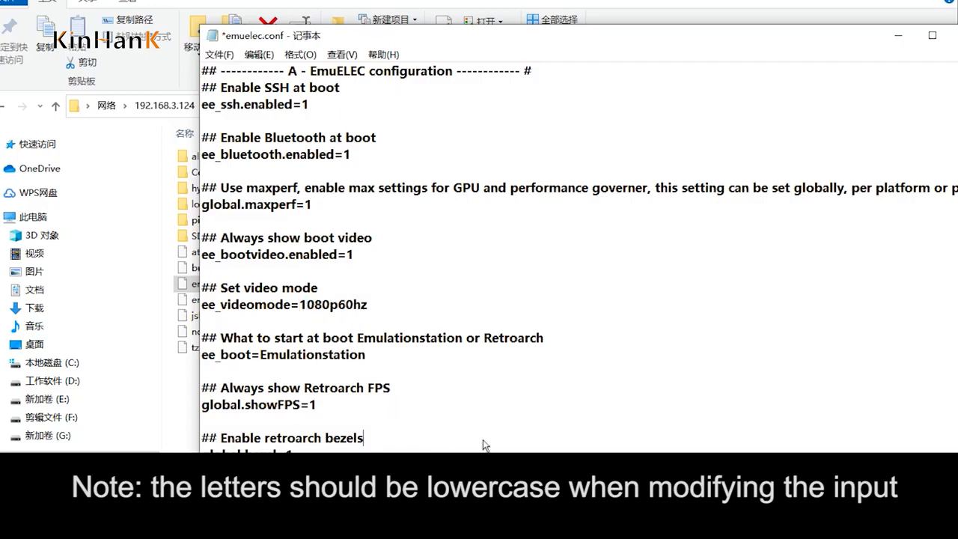
Set updates.enabled to 0, then close Notepad and save emuelec.conf
scroll(down, 3)
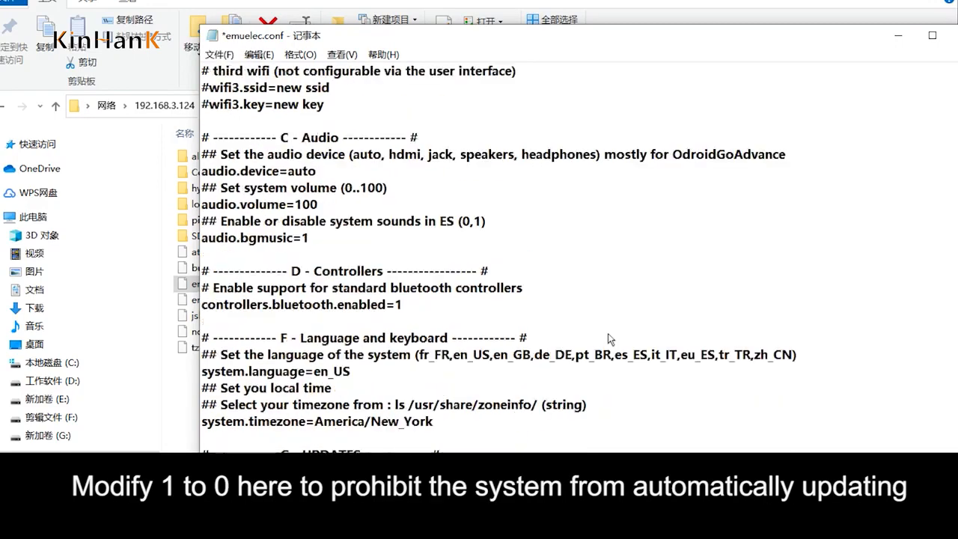
scroll(down, 3)
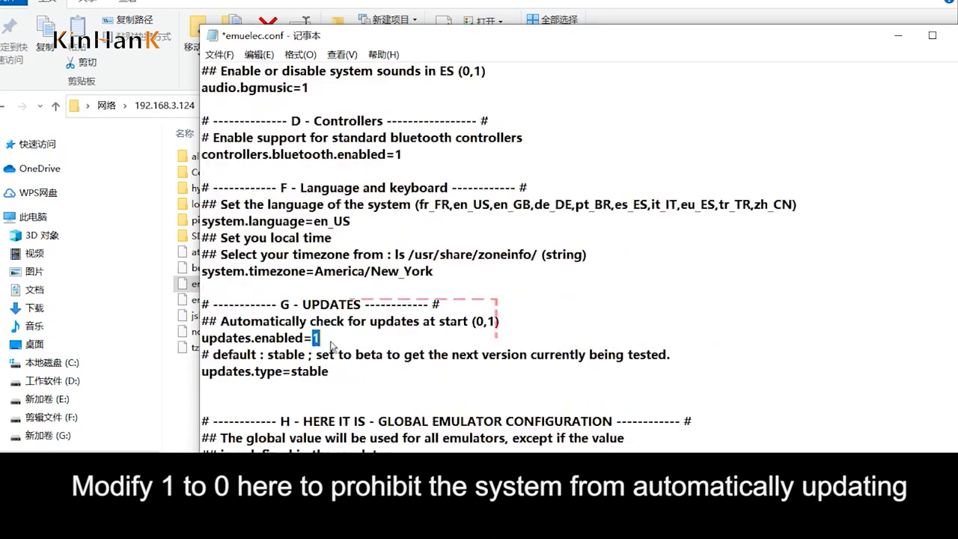
text(0)
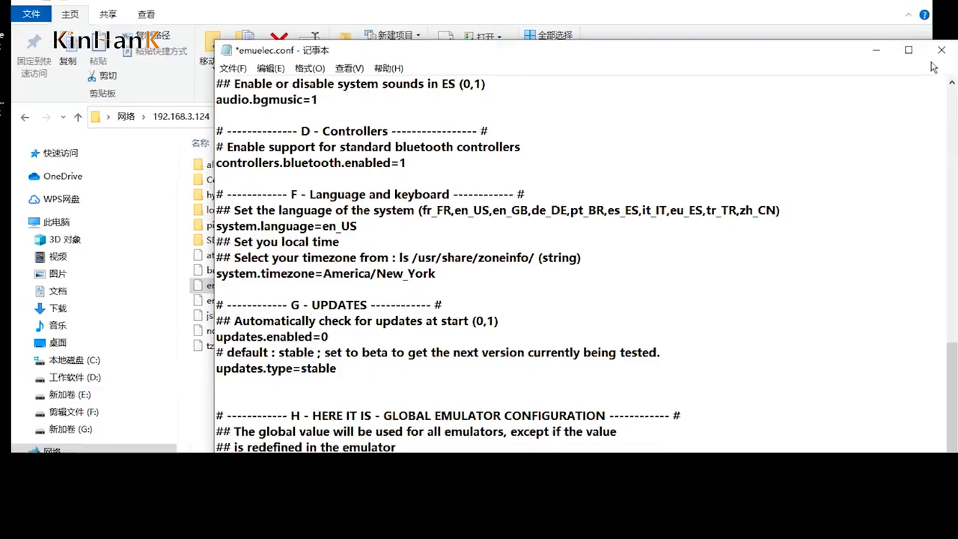
click(941, 51)
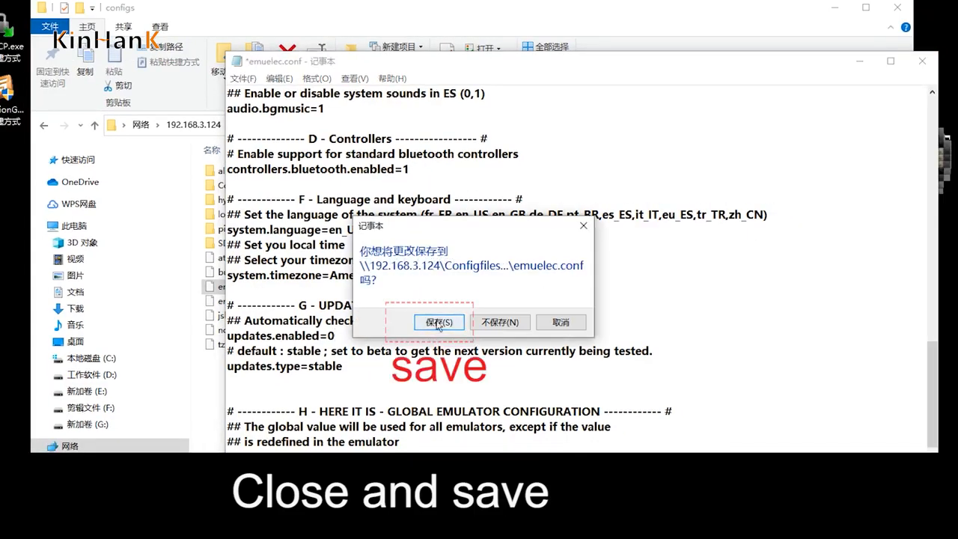
click(437, 322)
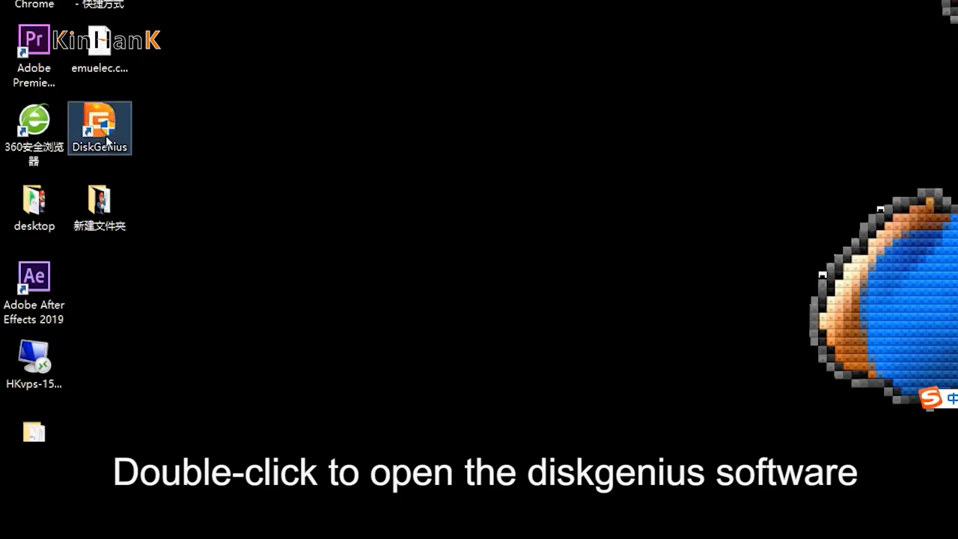
mouse_move(100, 127)
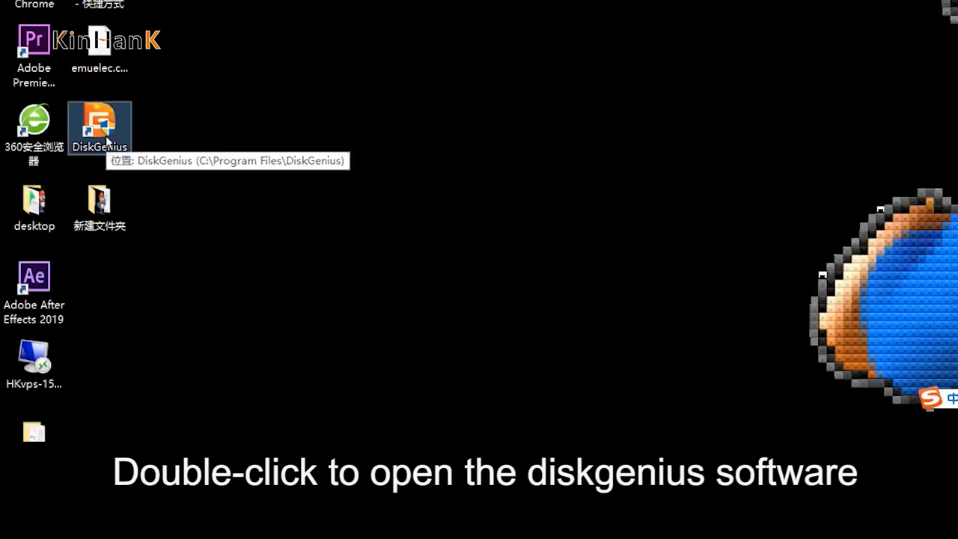
In DiskGenius, browse STORAGE > .config > emuelec > configs and select emuelec.conf
double_click(99, 120)
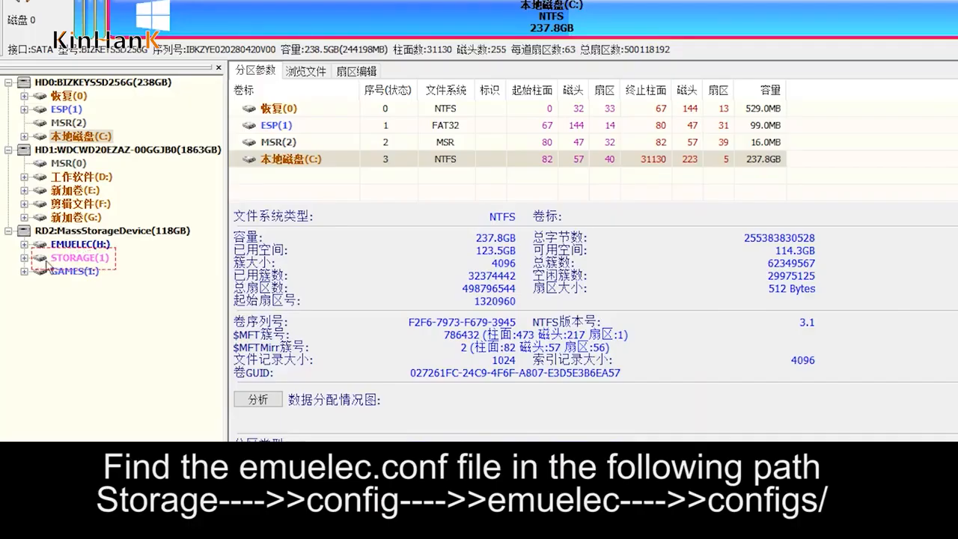
click(25, 258)
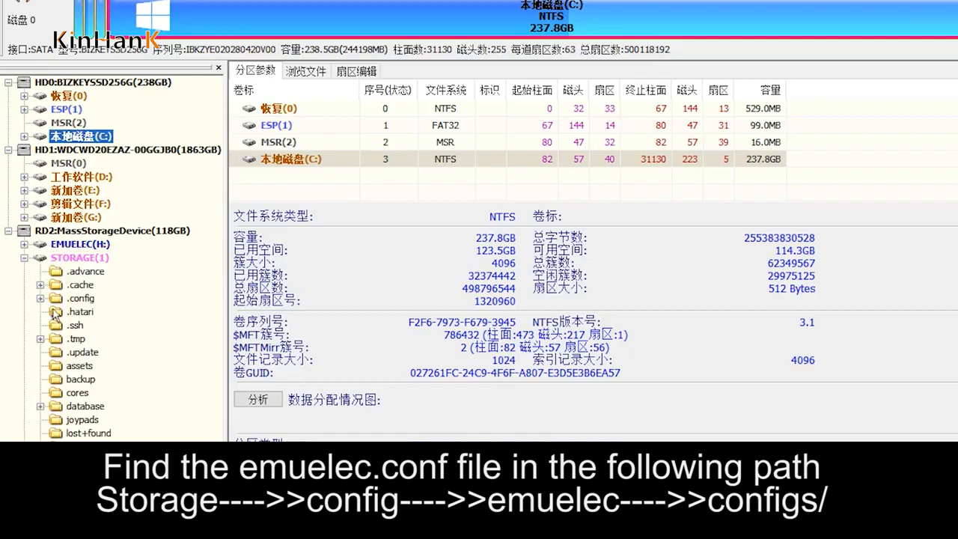
double_click(81, 298)
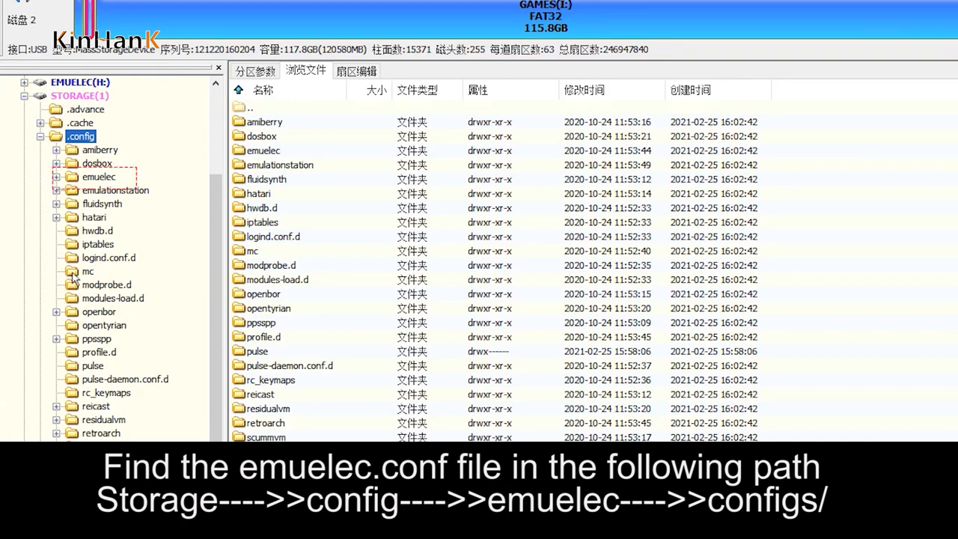
double_click(98, 176)
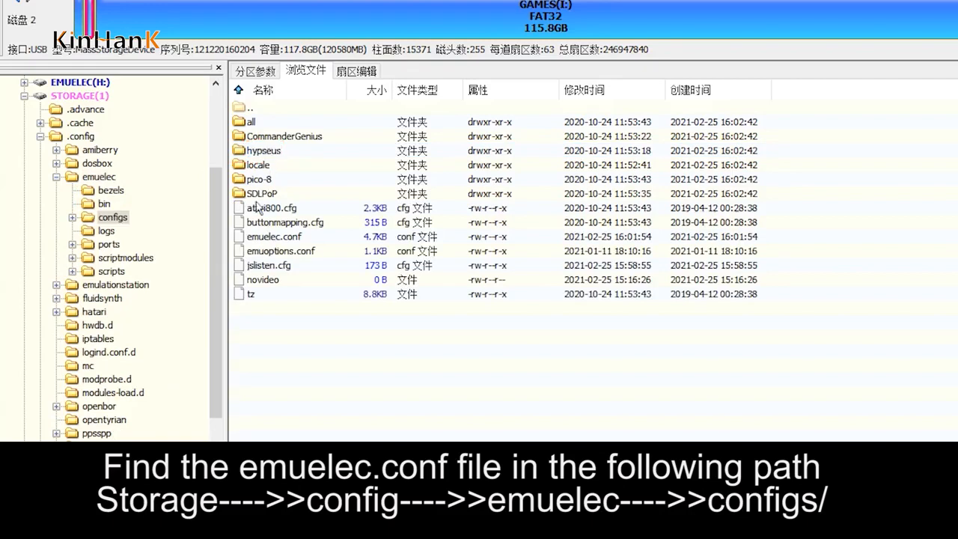
click(274, 237)
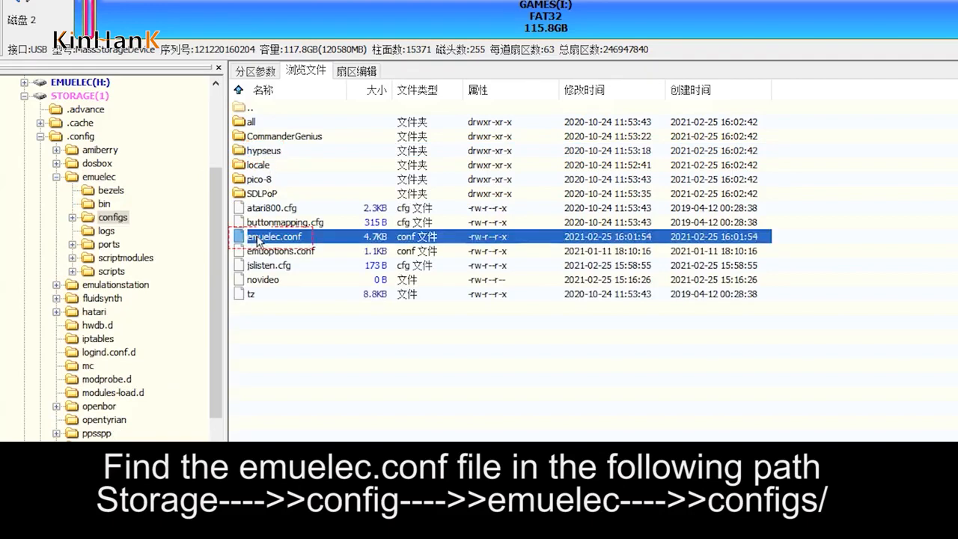
Copy emuelec.conf to the Desktop and dismiss the finished copy report
right_click(274, 236)
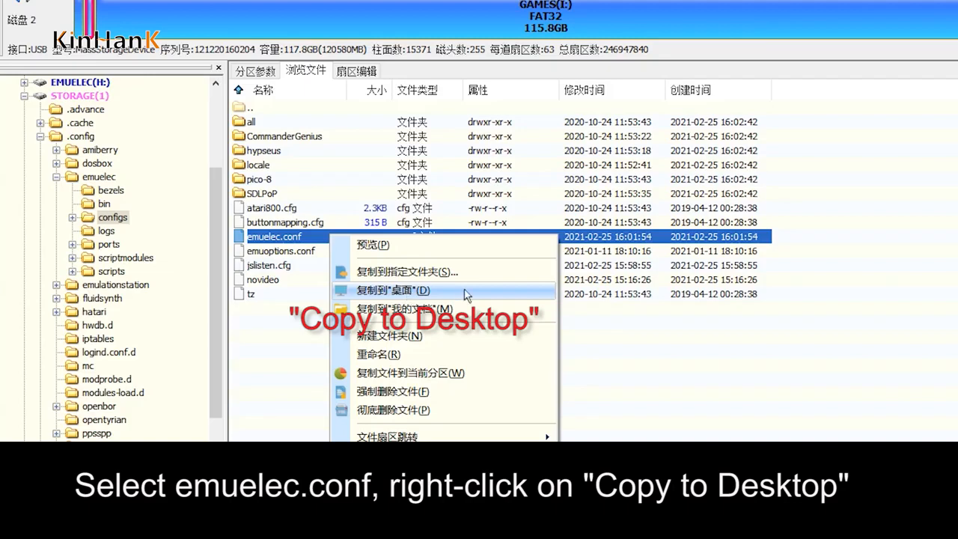
click(392, 290)
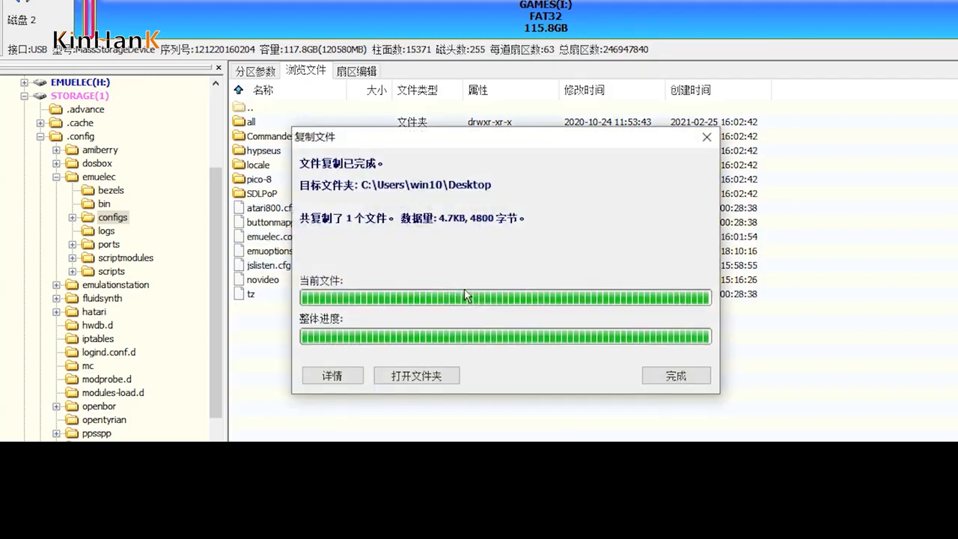
click(676, 375)
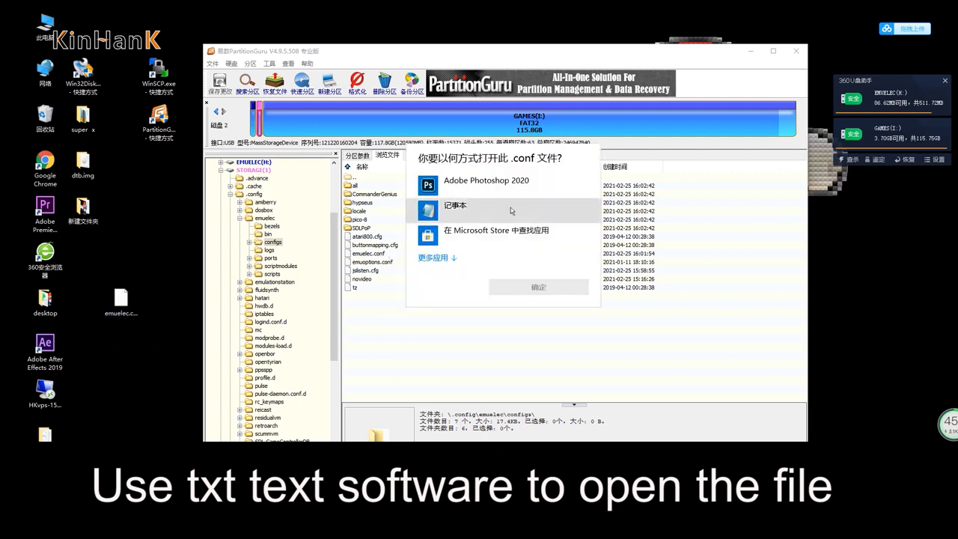
Open the desktop emuelec.conf in Notepad, set ee_videomode=1080p60hz and updates.enabled=0, and save
click(455, 205)
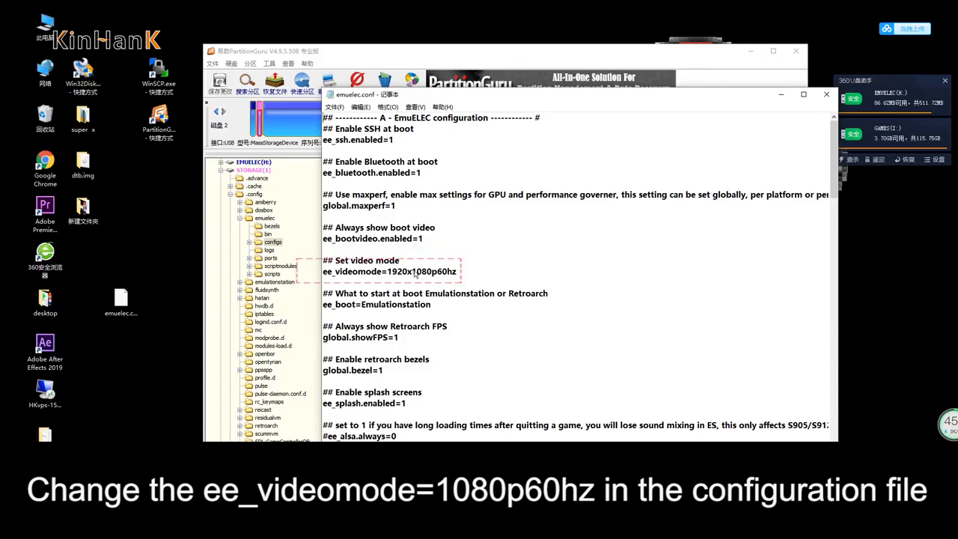
double_click(399, 271)
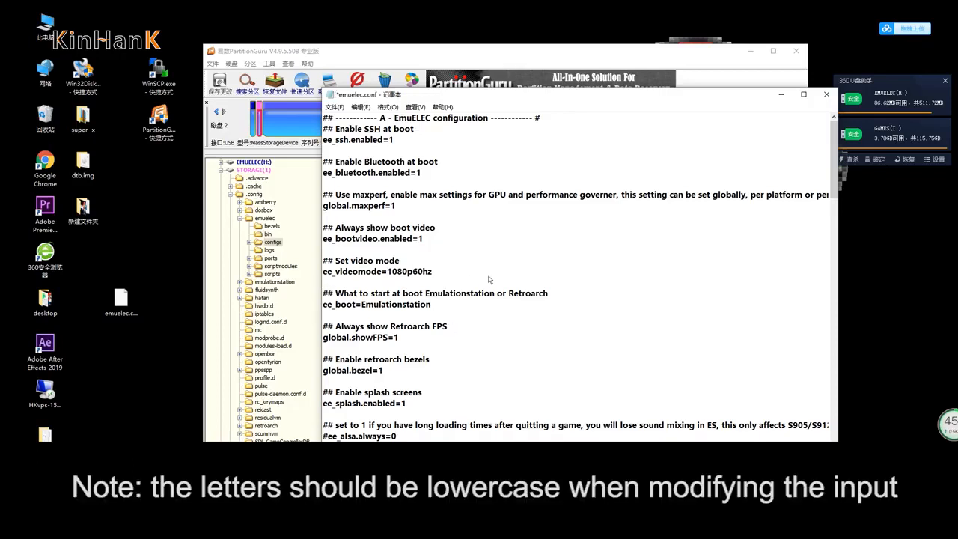
scroll(down, 3)
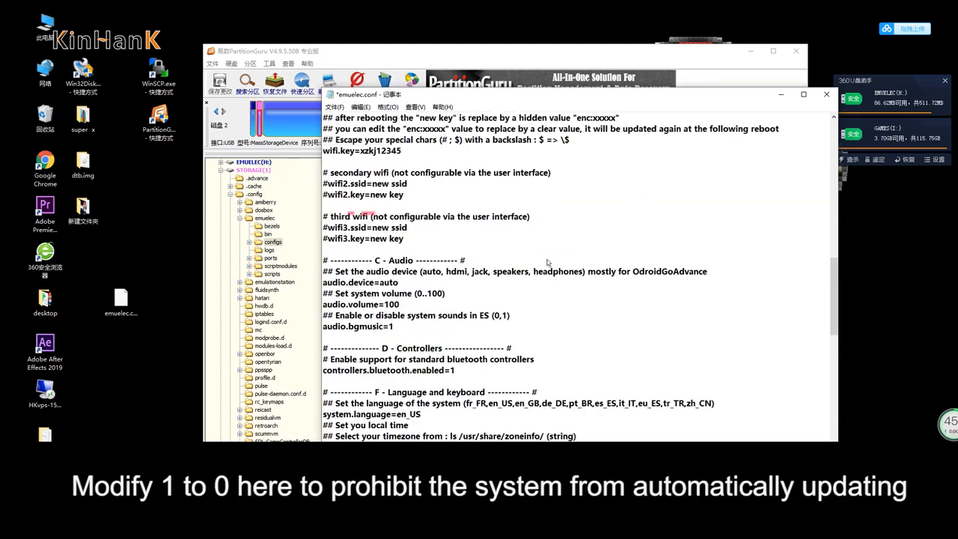
scroll(down, 3)
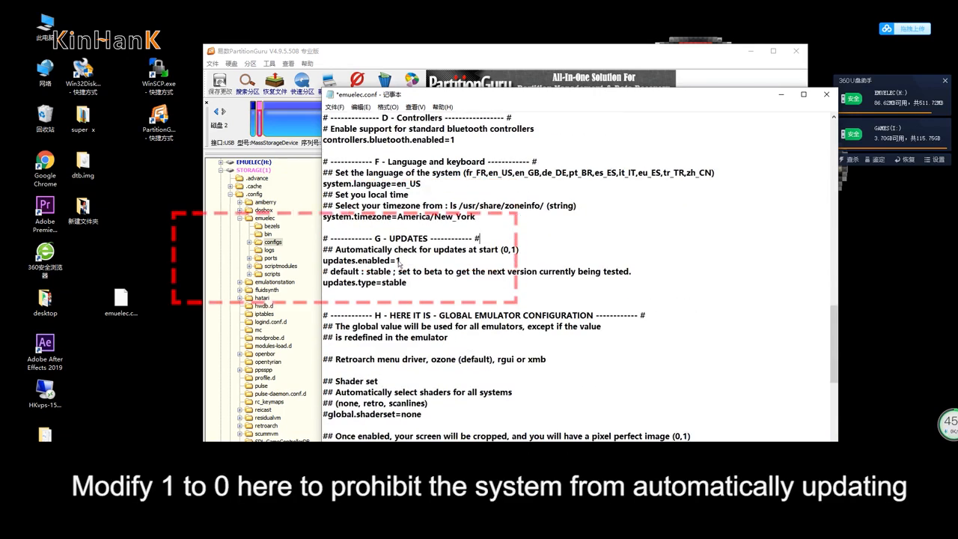
click(399, 260)
text(0)
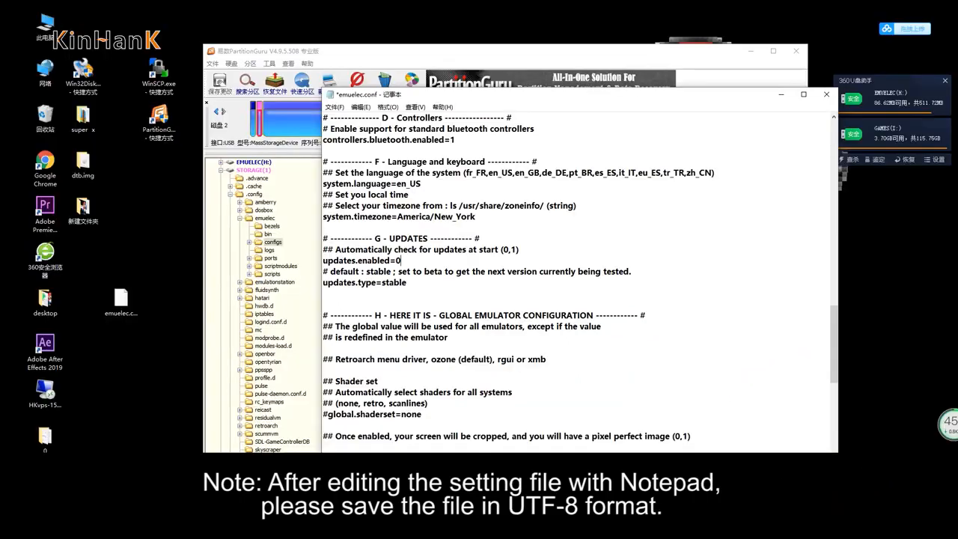
click(827, 93)
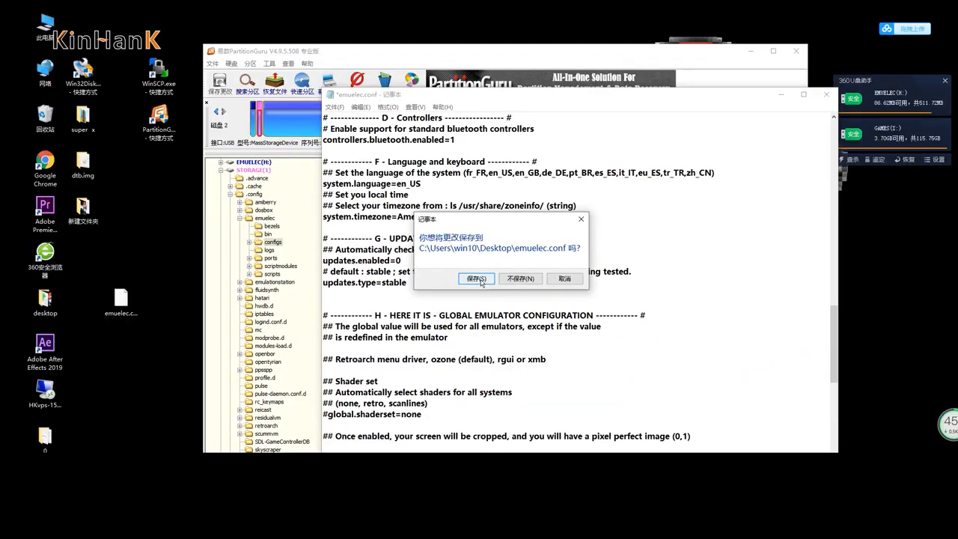
click(476, 279)
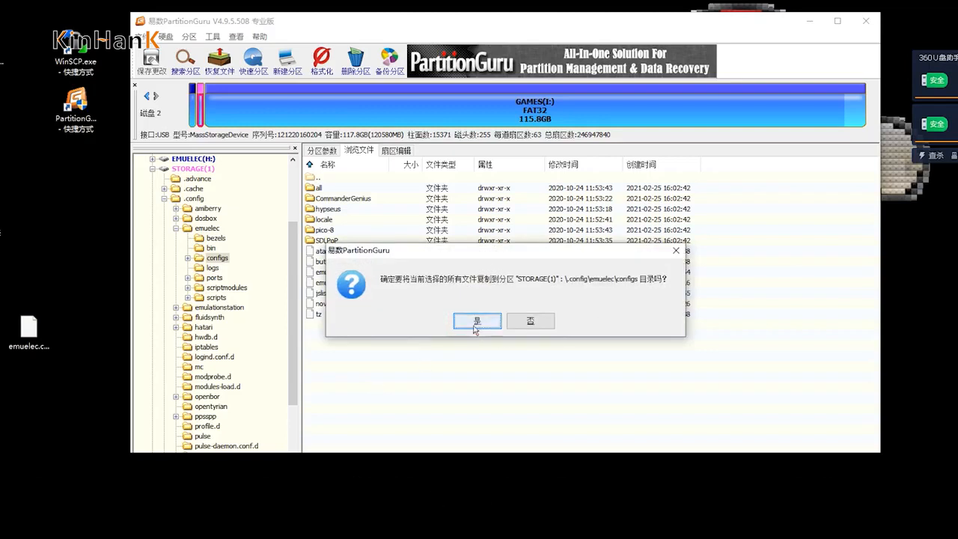
Confirm copying the edited emuelec.conf into configs and overwrite the existing file with Replace All
click(477, 321)
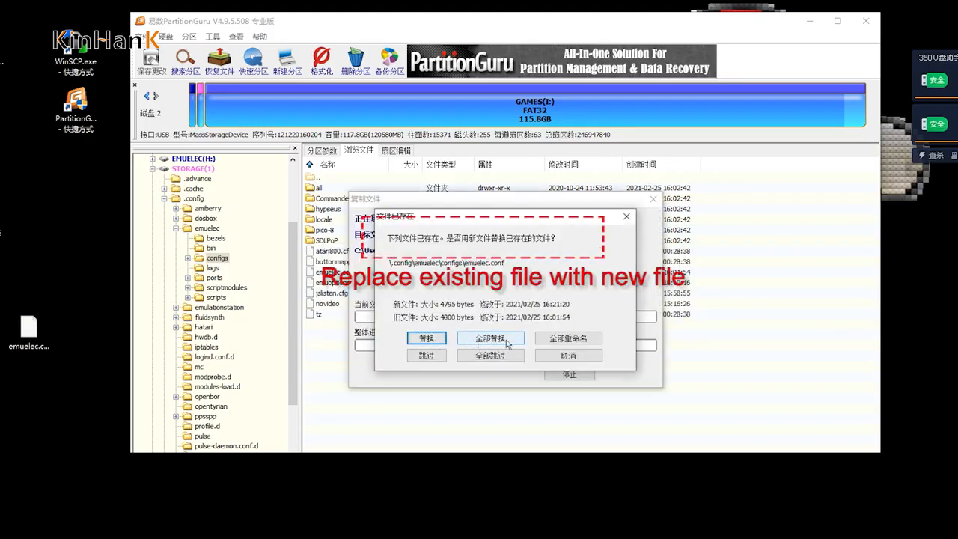
click(490, 338)
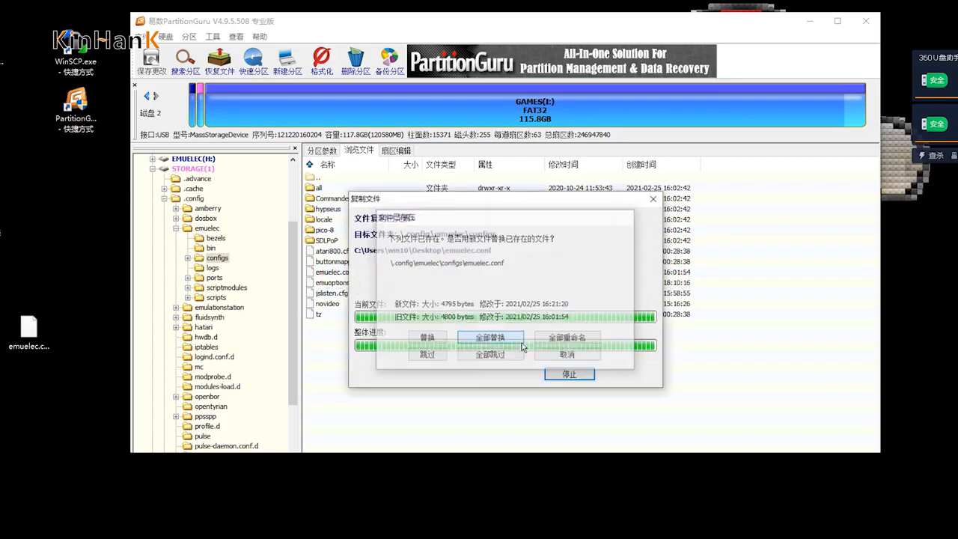
click(491, 337)
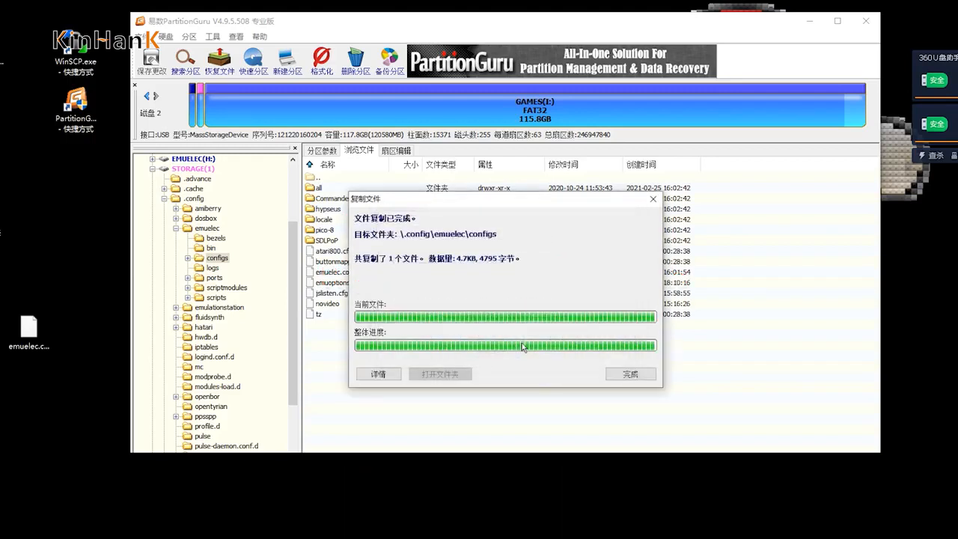